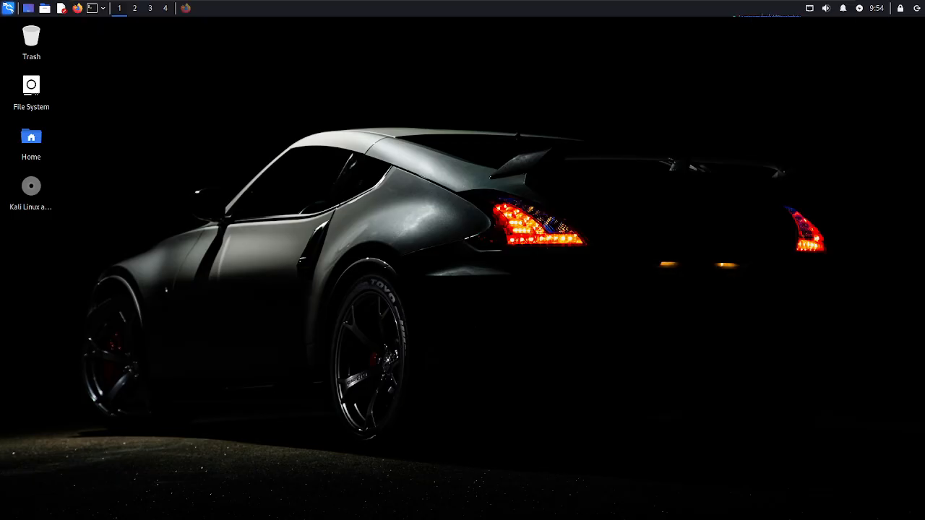
pyautogui.moveTo(538, 306)
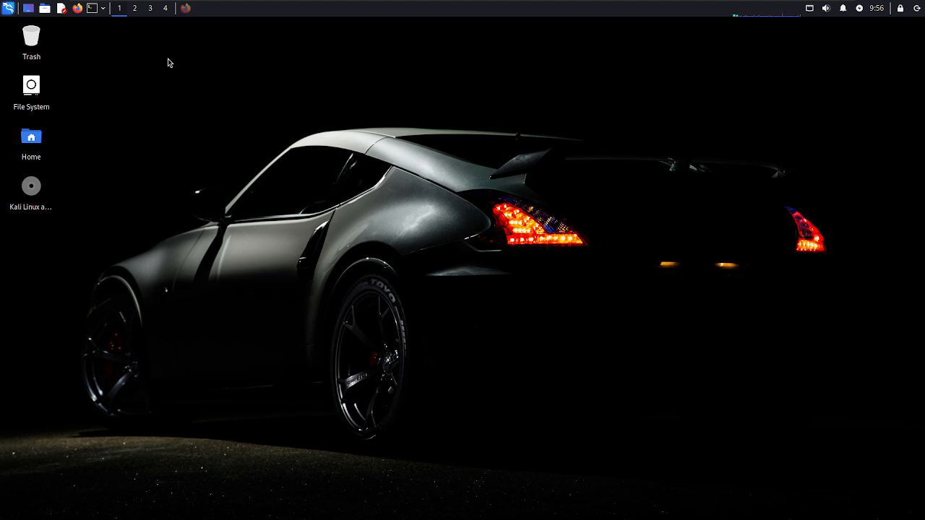
# Copy the HTTPS clone address of the spyboy-productions CloakQuest3r repository from GitHub.
pyautogui.click(202, 9)
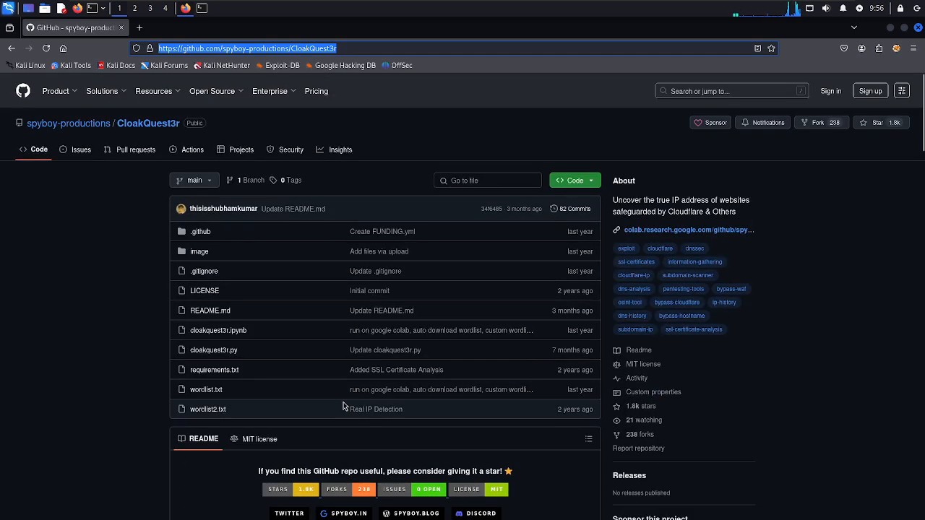
pyautogui.click(569, 179)
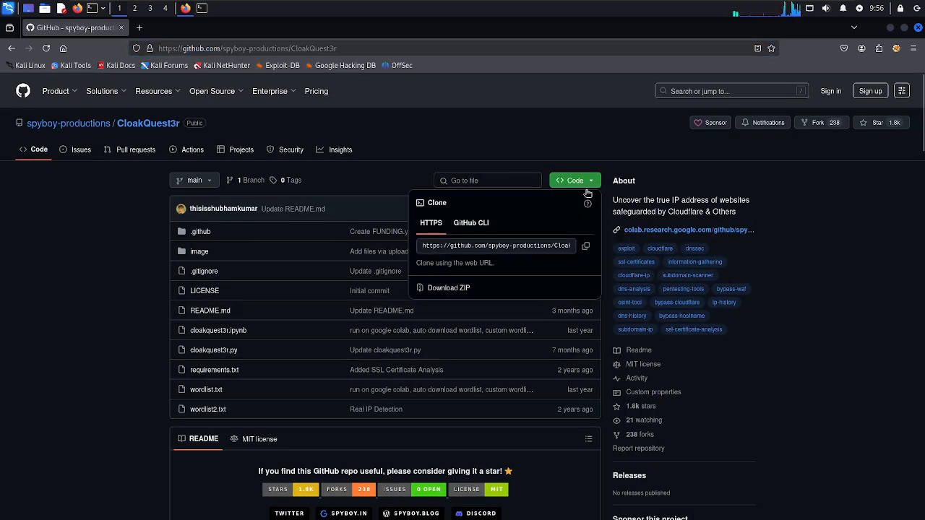
pyautogui.click(586, 245)
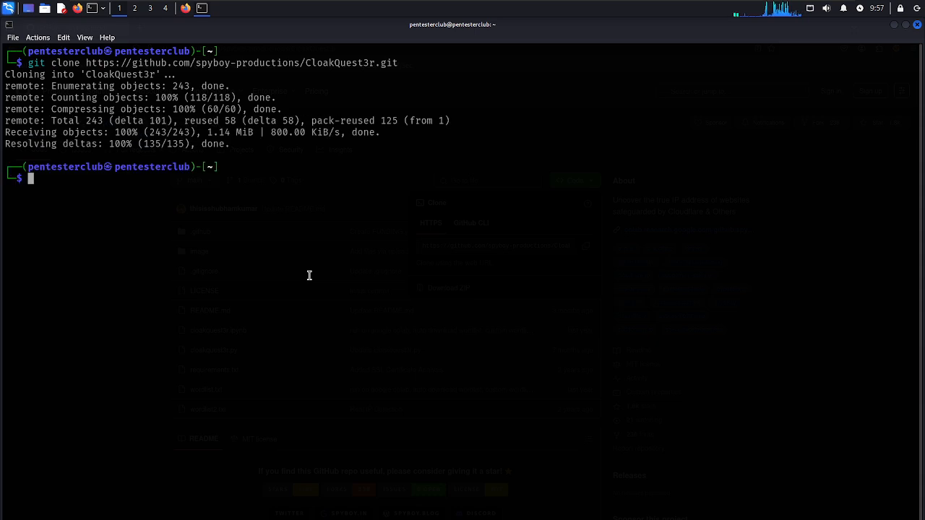
# Change into the cloned CloakQuest3r folder and list its files.
pyautogui.write('cd')
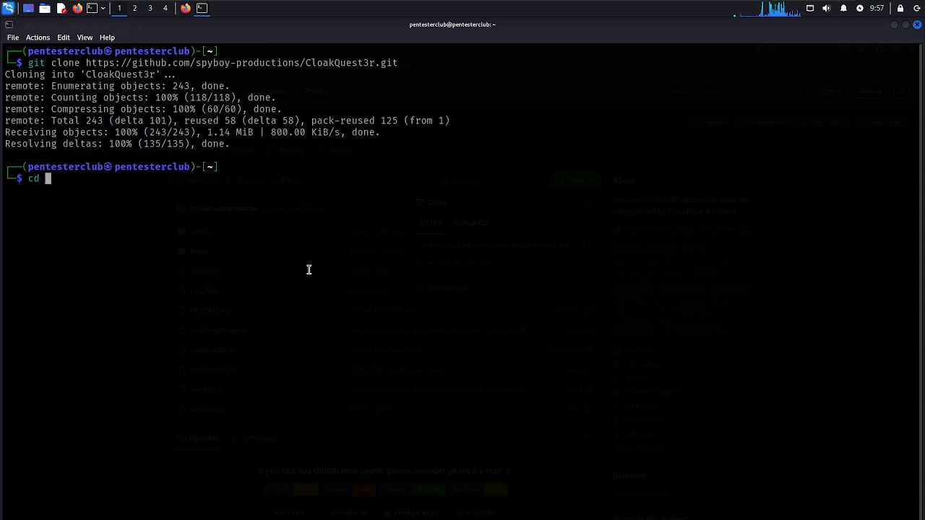
pyautogui.write('Cloa')
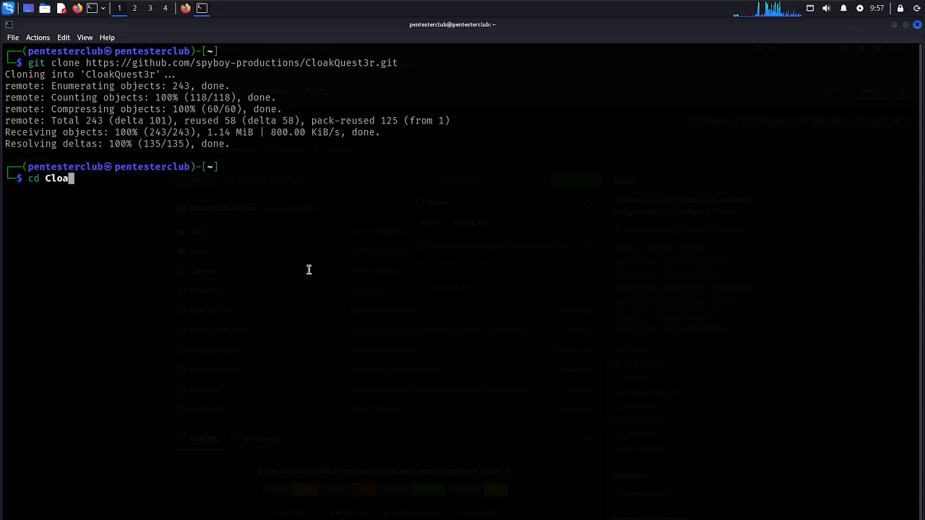
pyautogui.write('kQuest3r')
pyautogui.write('so')
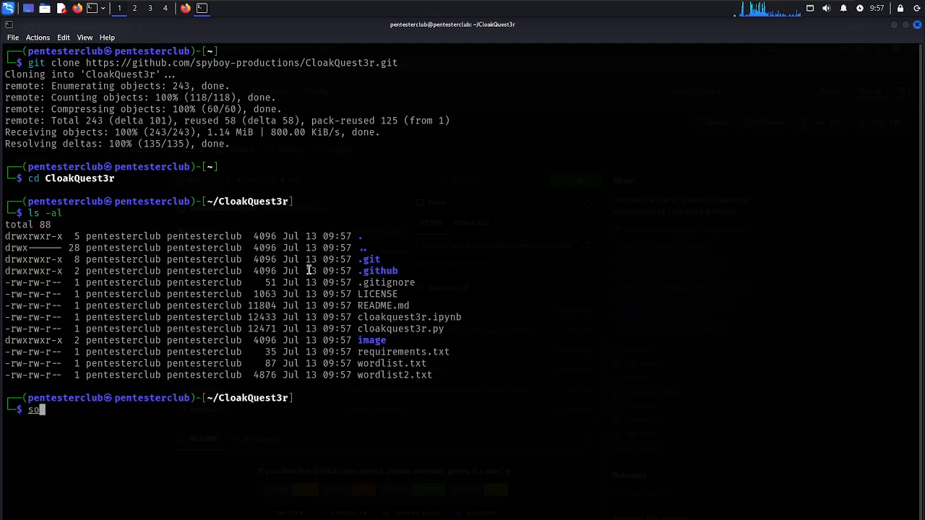
# Activate the virtual-pcpl Python environment from /home/pentesterclub/virtual-pcpl/bin/activate.
pyautogui.write('urce')
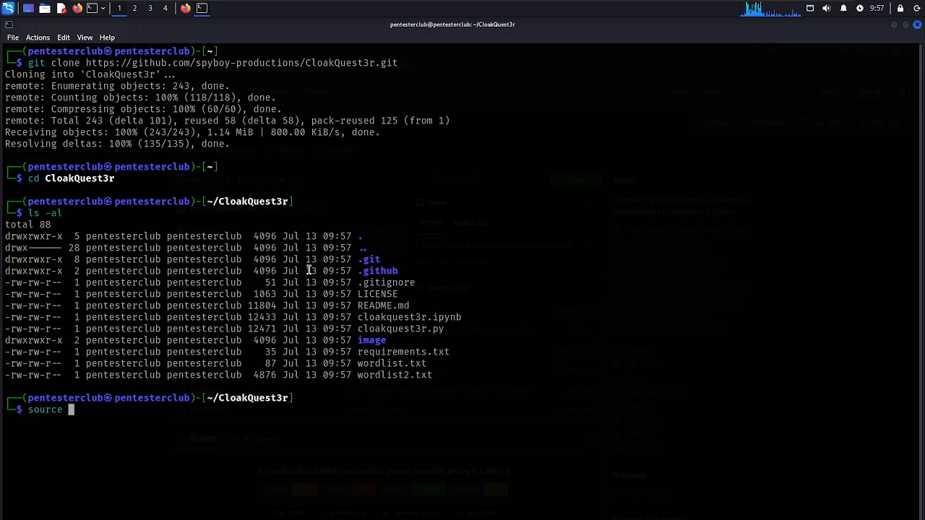
pyautogui.write('/home/')
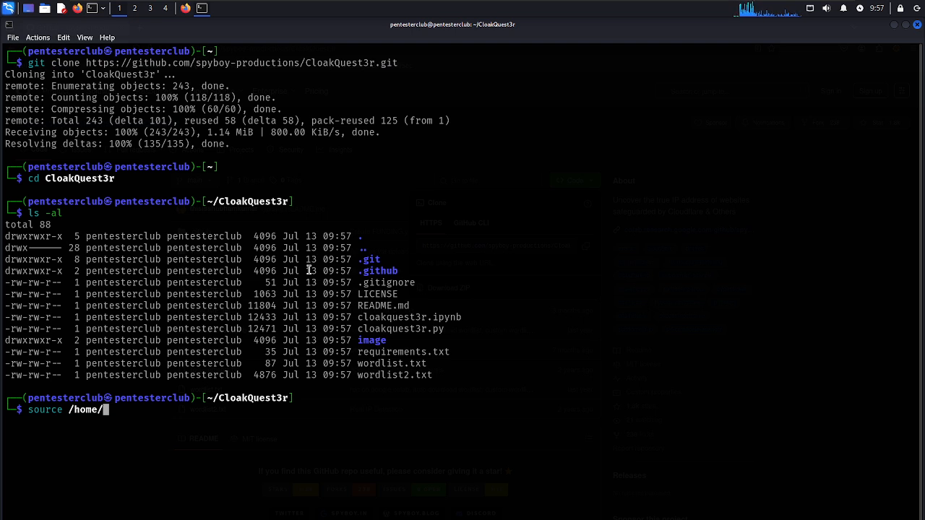
pyautogui.write('pentesterclub/')
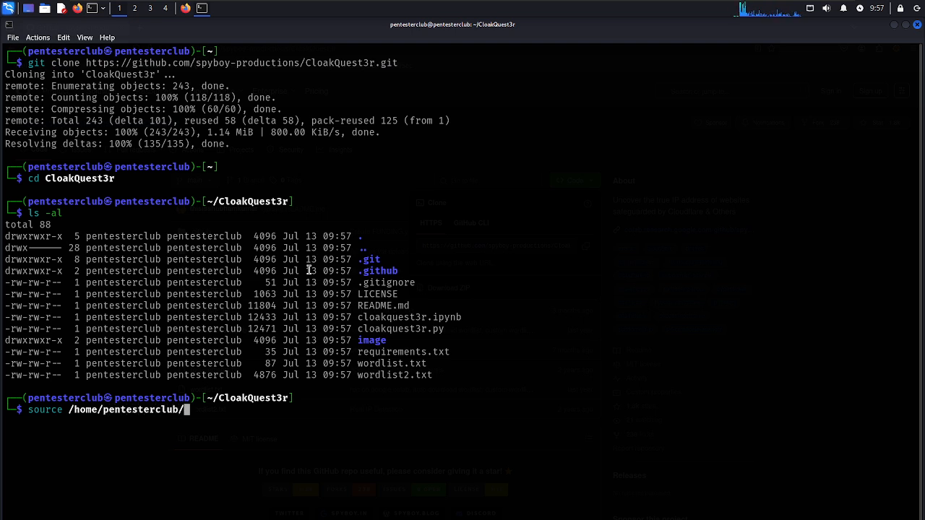
pyautogui.write('virtua')
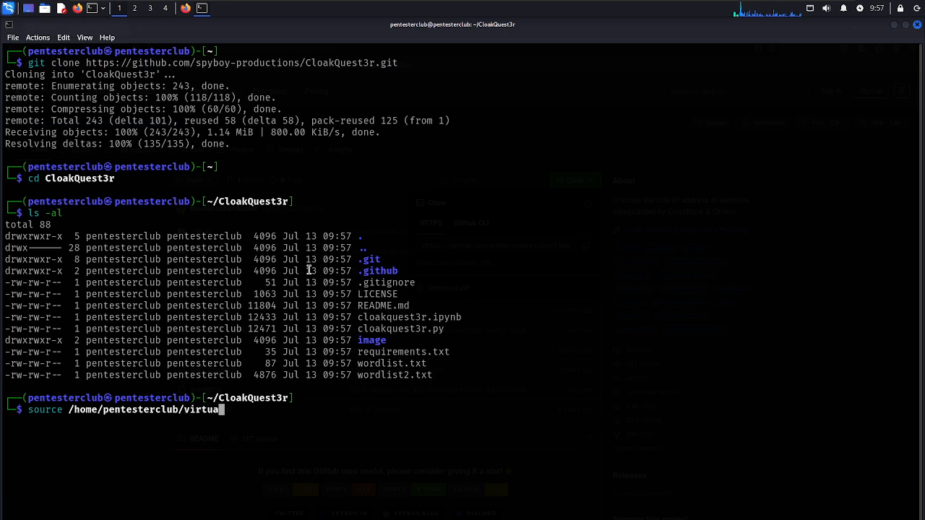
pyautogui.write('l-pcpl/')
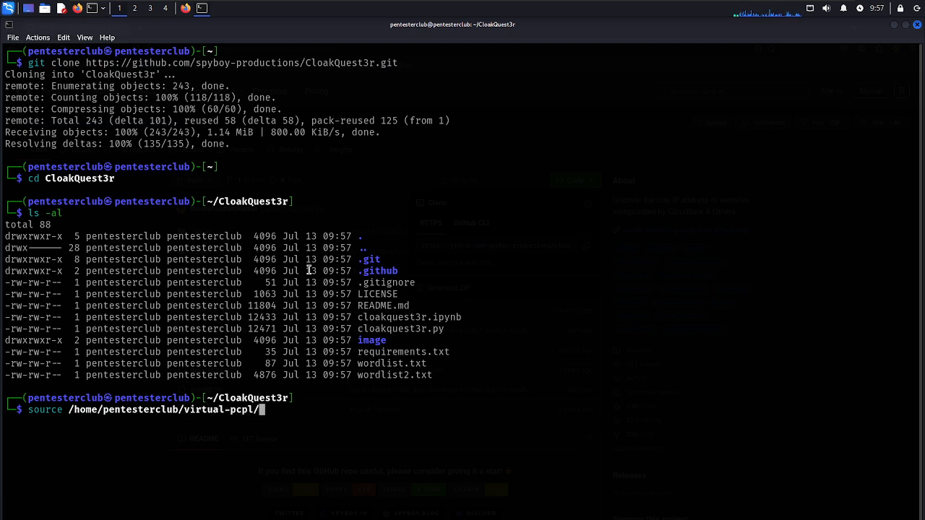
pyautogui.write('bin/activate')
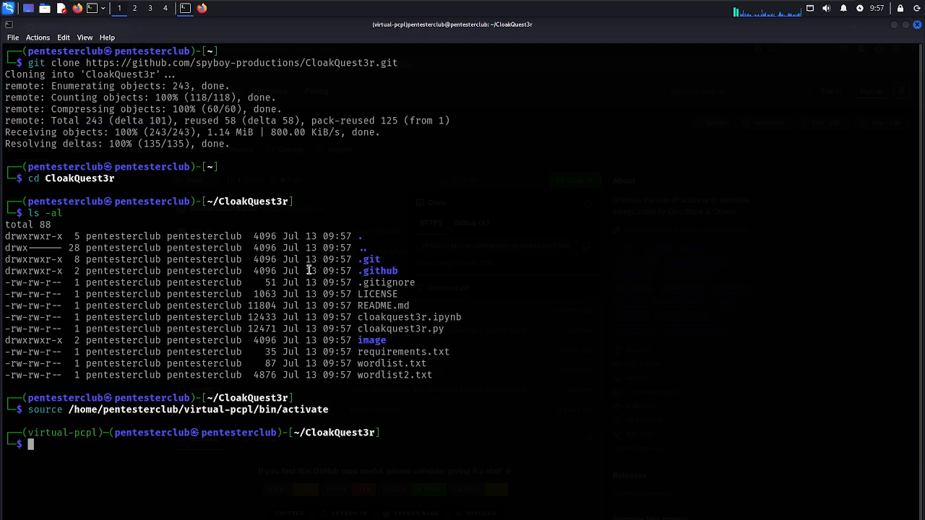
# Install CloakQuest3r's packages with pip3 install -r requirements.txt.
pyautogui.write('pip3 i')
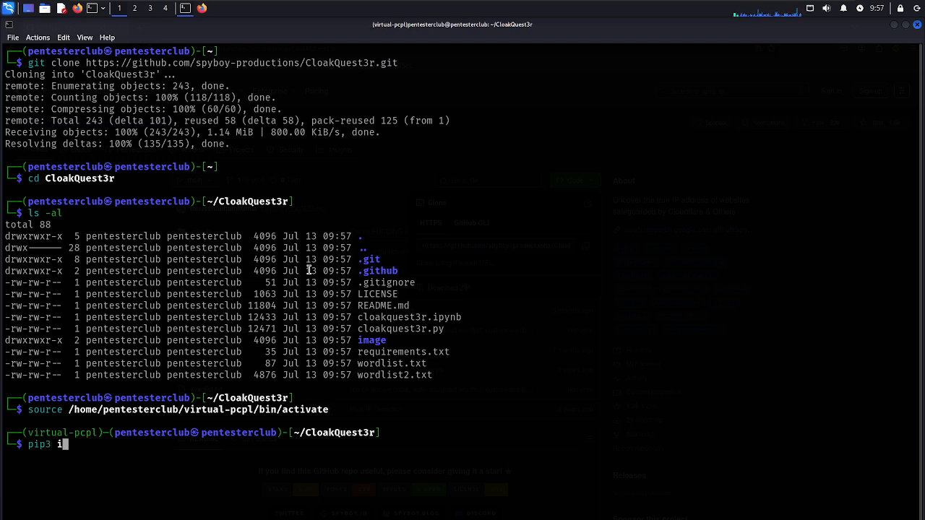
pyautogui.write('nstall -r re')
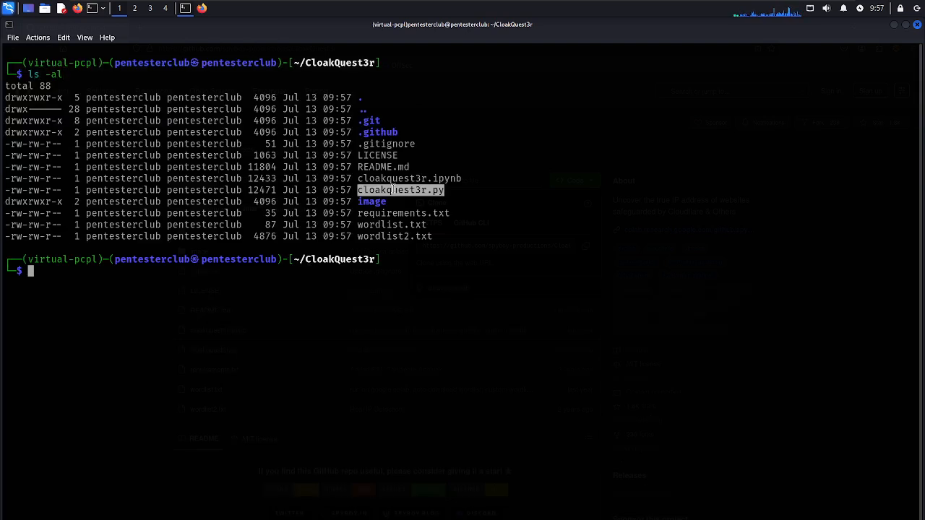
pyautogui.write('pip3 install -r requirements.txt')
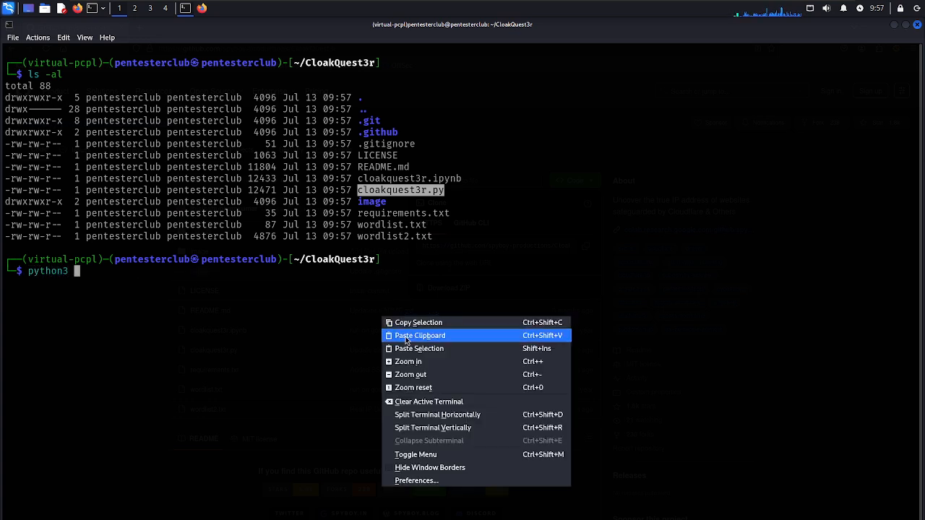
# Compose a python3 cloakquest3r.py --help command using the pasted script name.
pyautogui.click(419, 335)
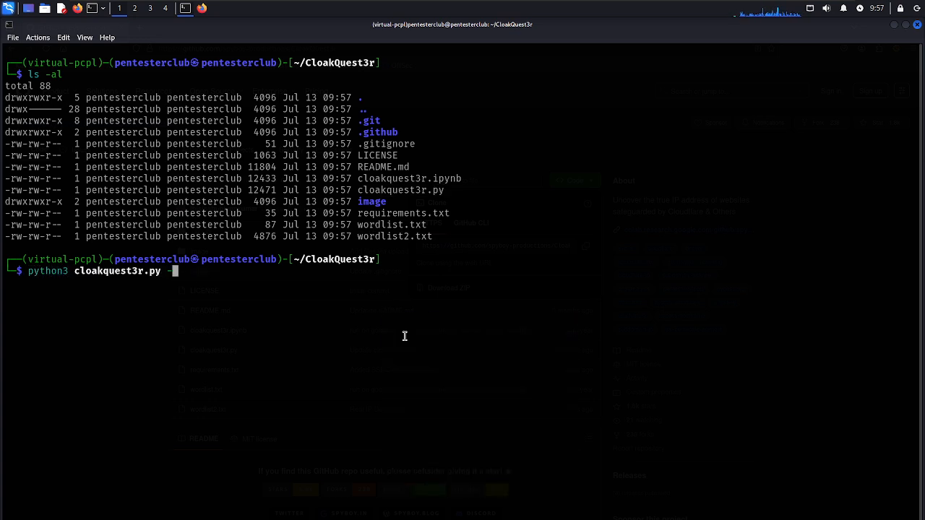
pyautogui.write('--help')
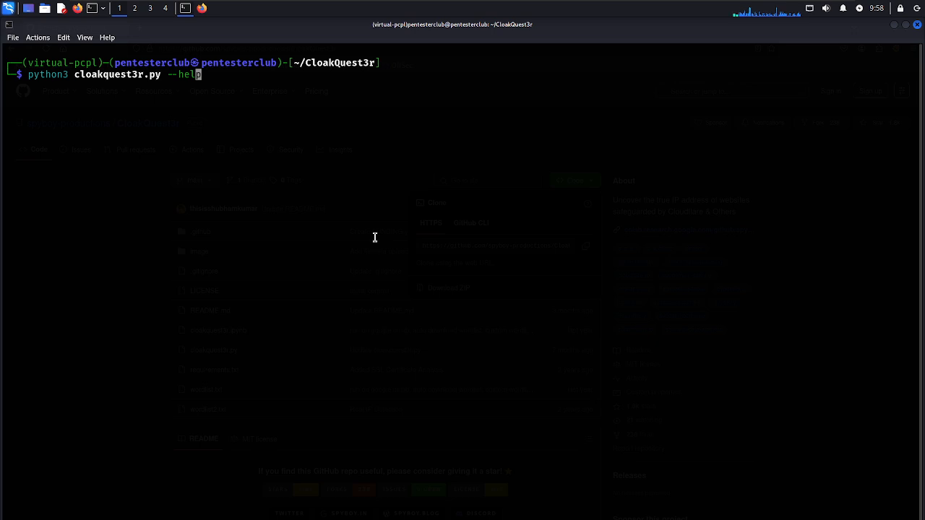
# Run the CloakQuest3r scan against airbnb.com and confirm with yes.
pyautogui.write('airb')
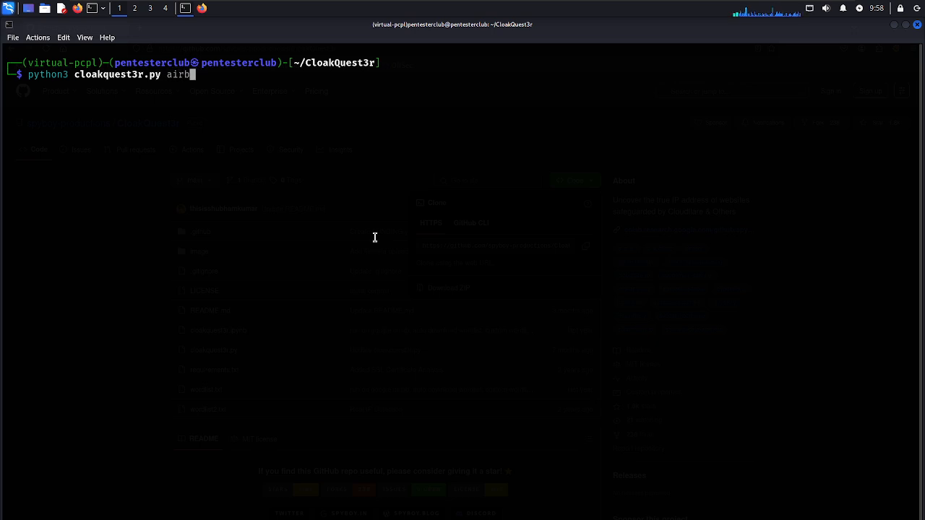
pyautogui.write('nb')
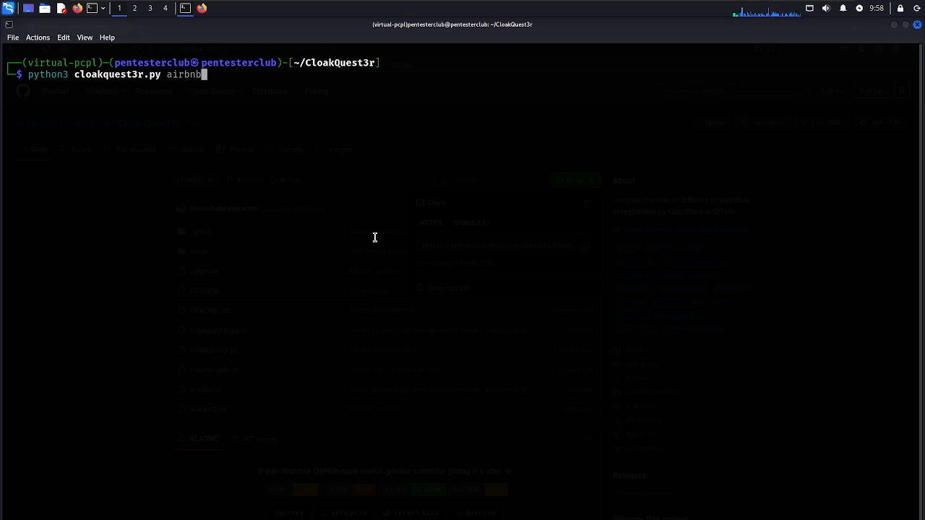
pyautogui.press('BackSpace')
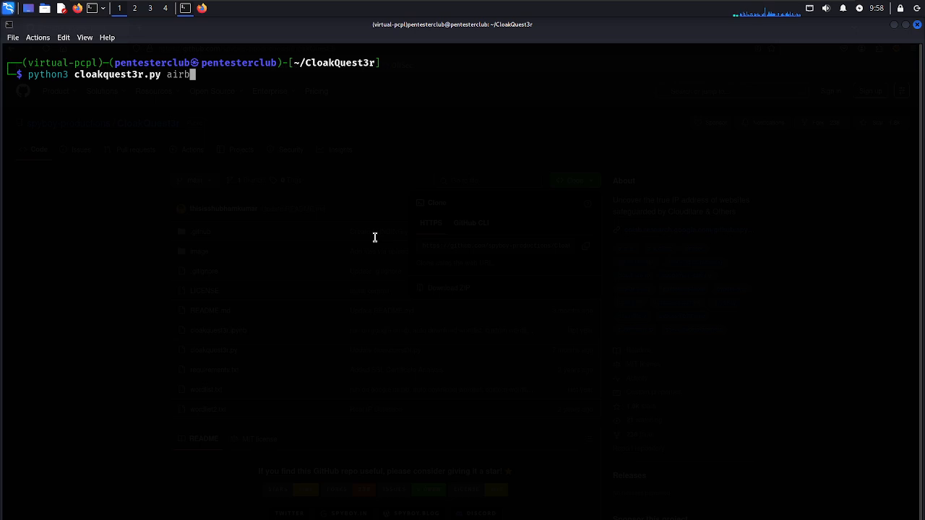
pyautogui.write('nb.com')
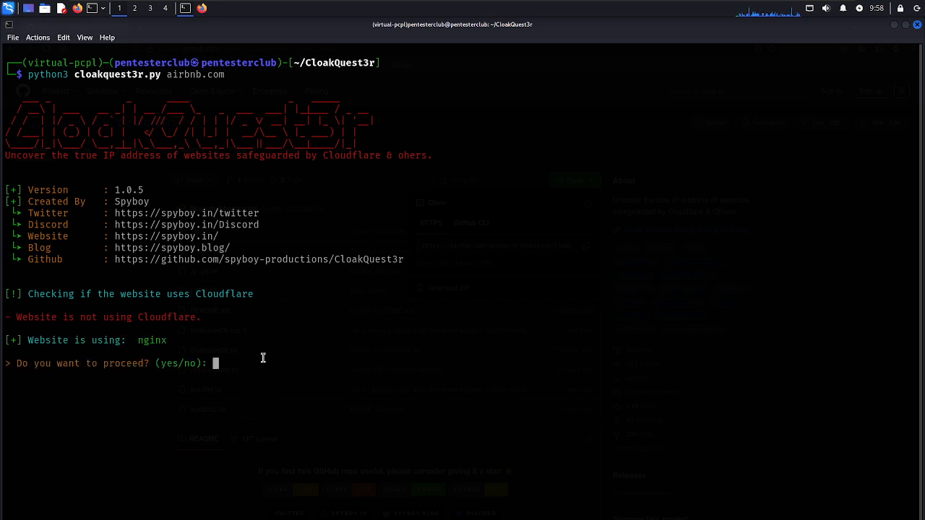
pyautogui.write('yes')
pyautogui.write('no')
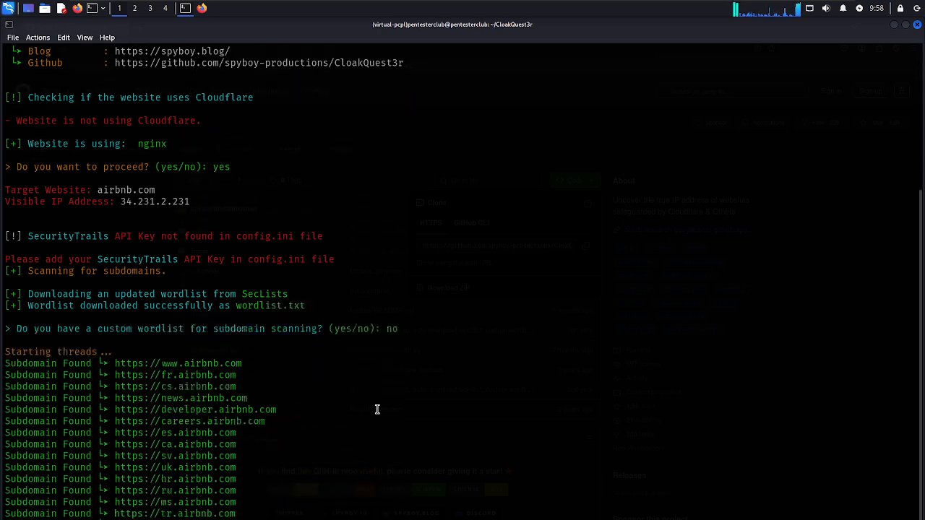
# Review the discovered airbnb.com subdomains, then bring up the File menu.
pyautogui.scroll(-3)
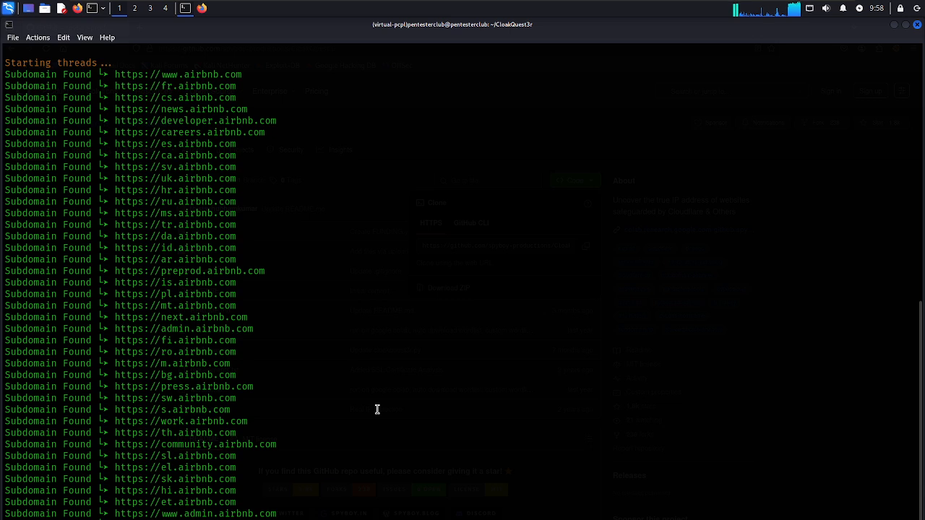
pyautogui.scroll(-3)
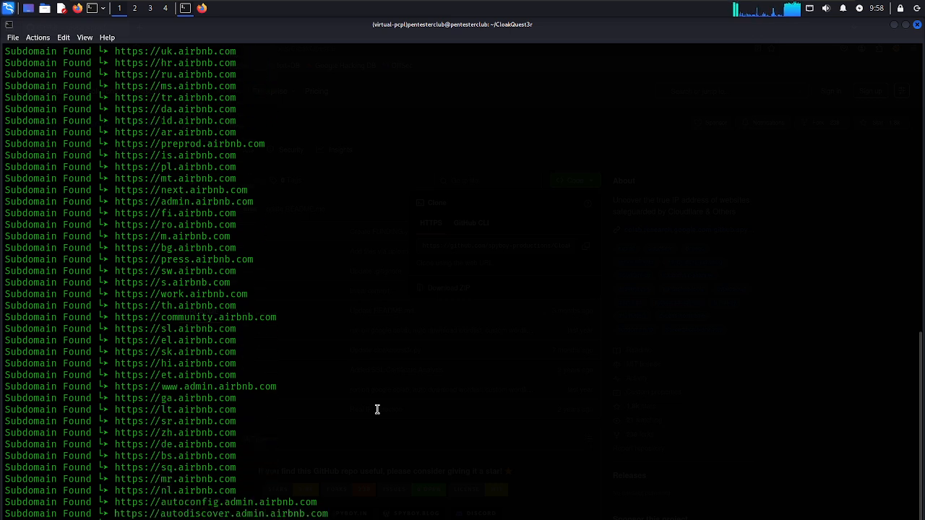
pyautogui.scroll(-3)
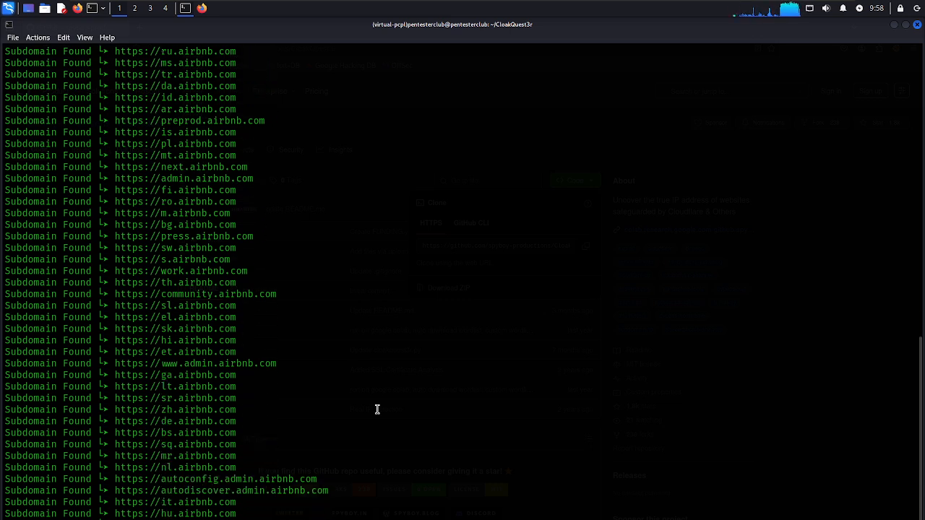
pyautogui.scroll(-3)
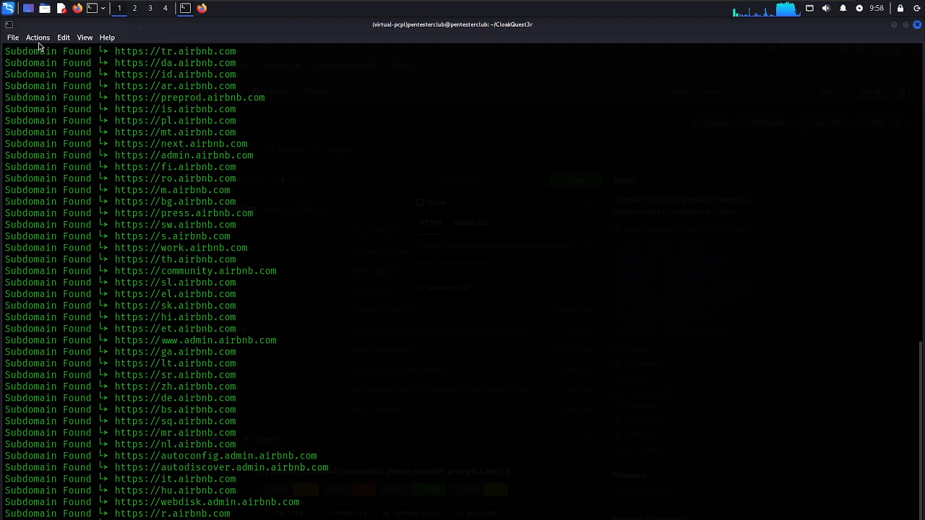
pyautogui.click(13, 37)
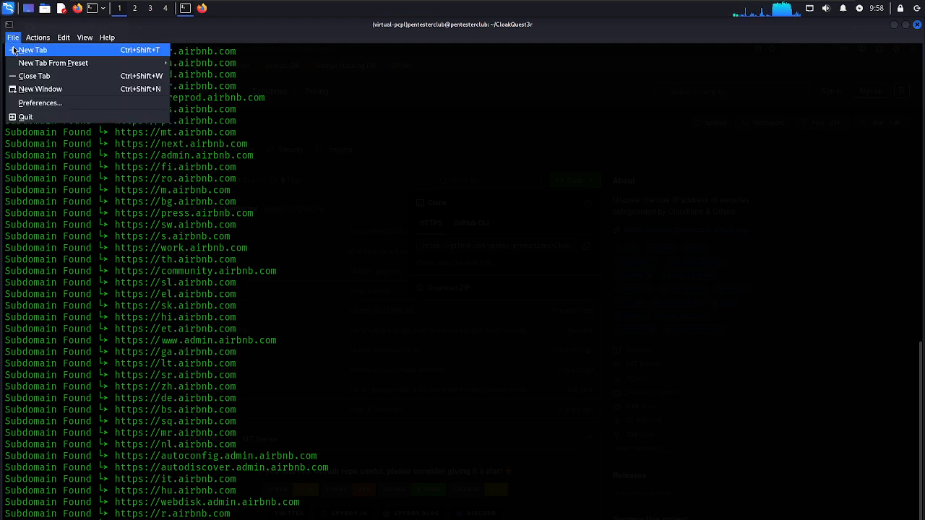
# In a new terminal tab, start python3 cloakquest3r.py against github.com.
pyautogui.click(32, 49)
pyautogui.write('ls -al')
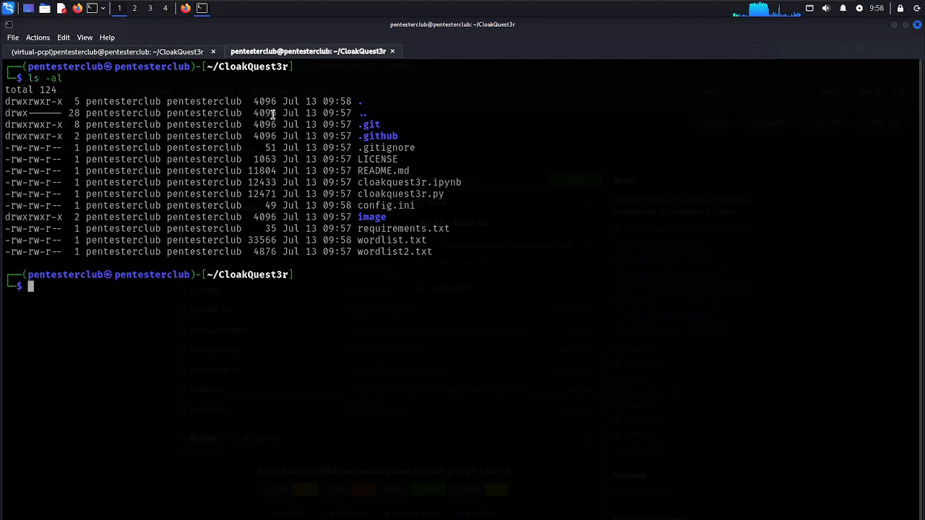
pyautogui.doubleClick(403, 194)
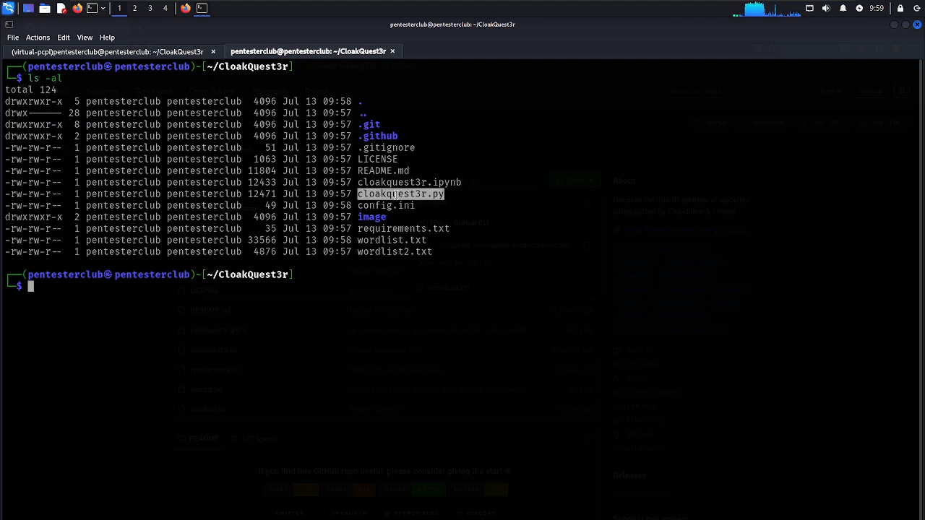
pyautogui.write('python3')
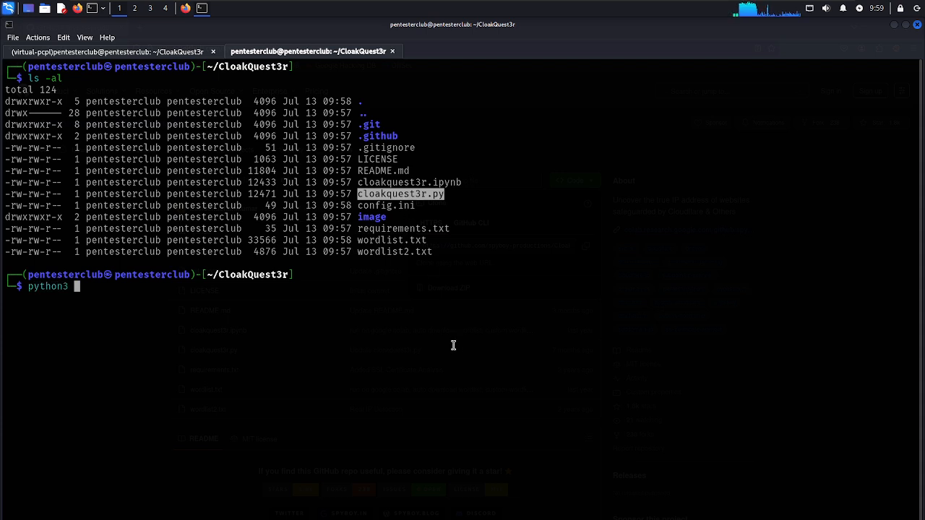
pyautogui.write('cloakquest3r.py')
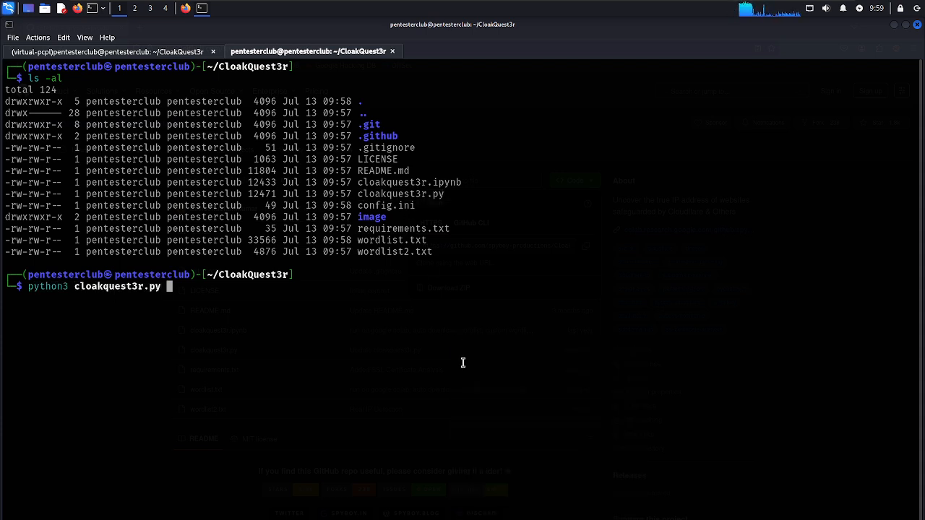
pyautogui.write('github.com')
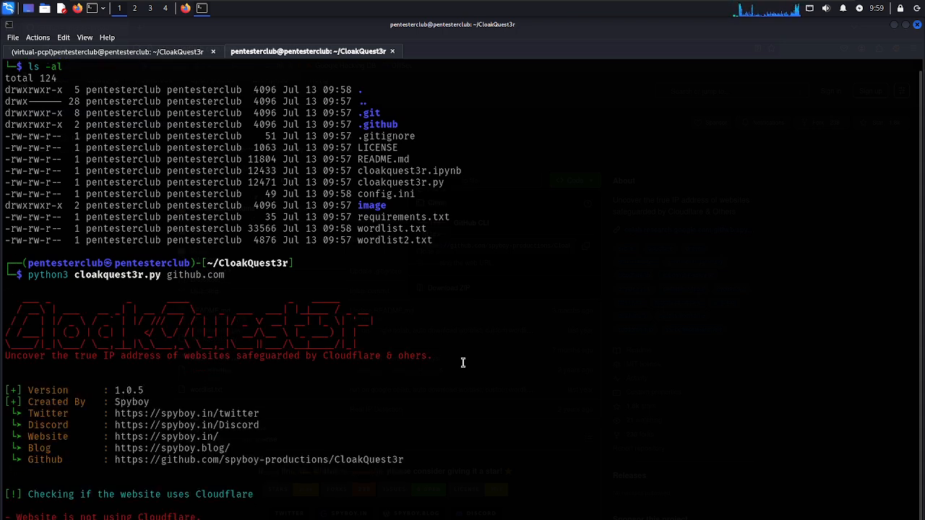
pyautogui.write('yes')
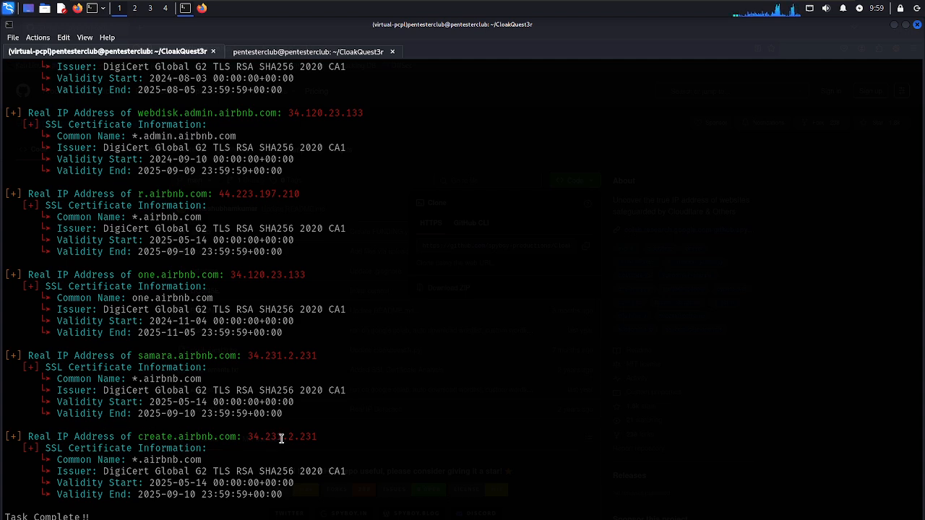
pyautogui.moveTo(286, 327)
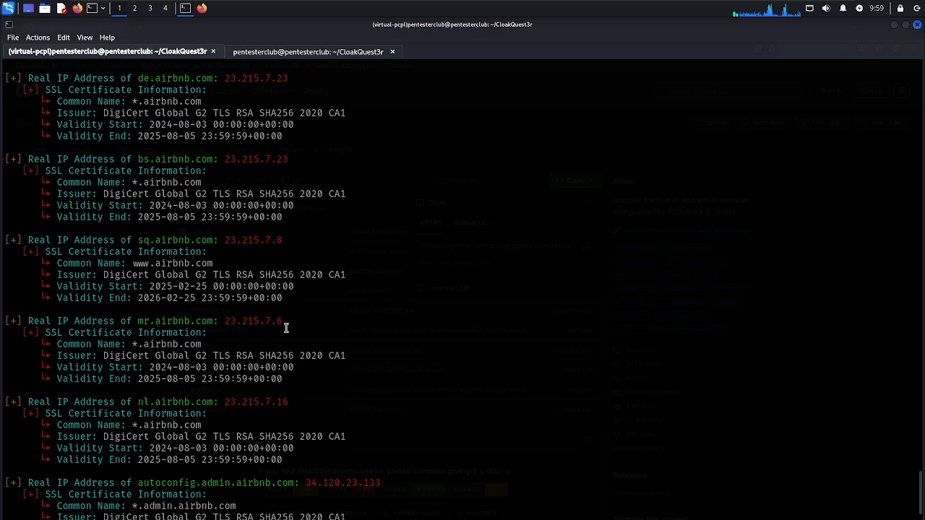
pyautogui.moveTo(240, 307)
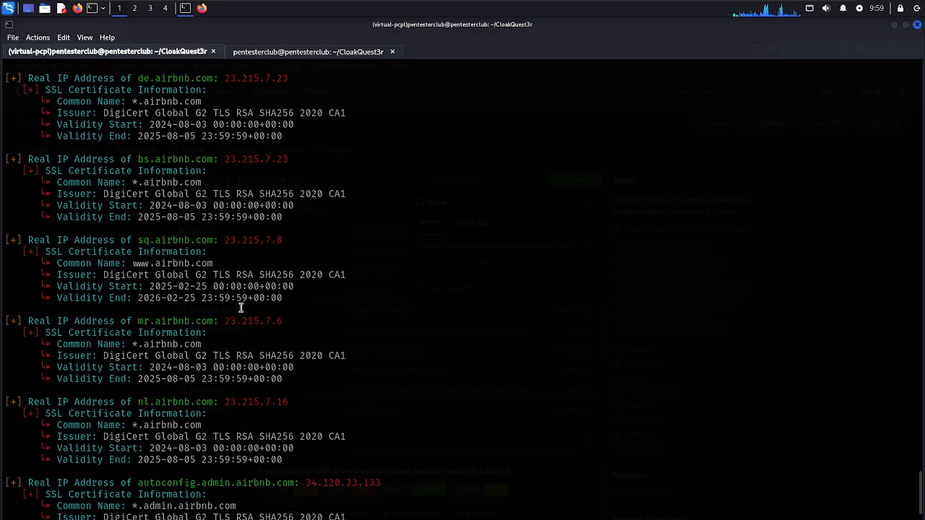
pyautogui.moveTo(193, 299)
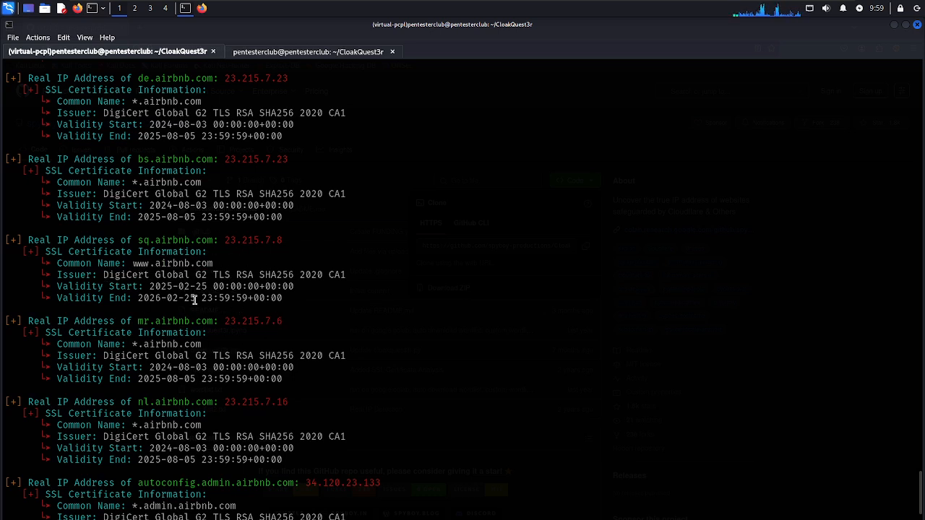
pyautogui.moveTo(233, 273)
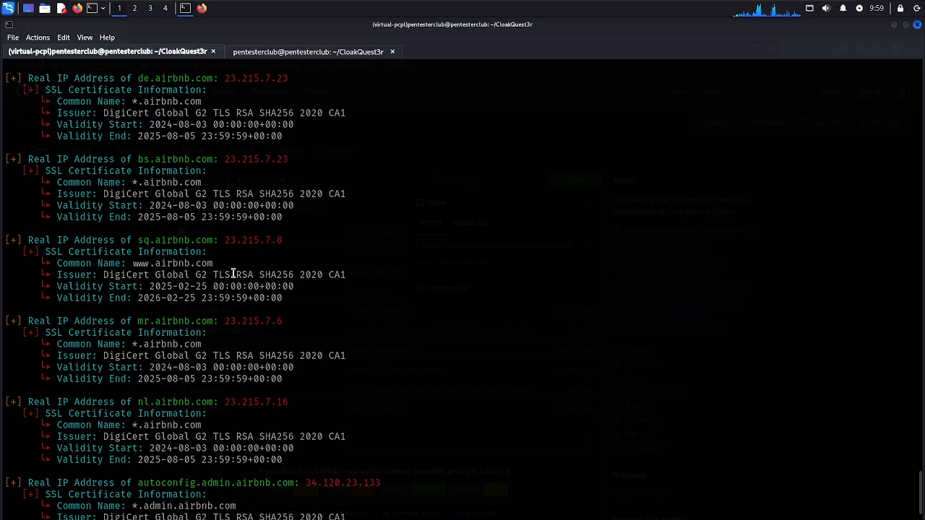
pyautogui.scroll(-3)
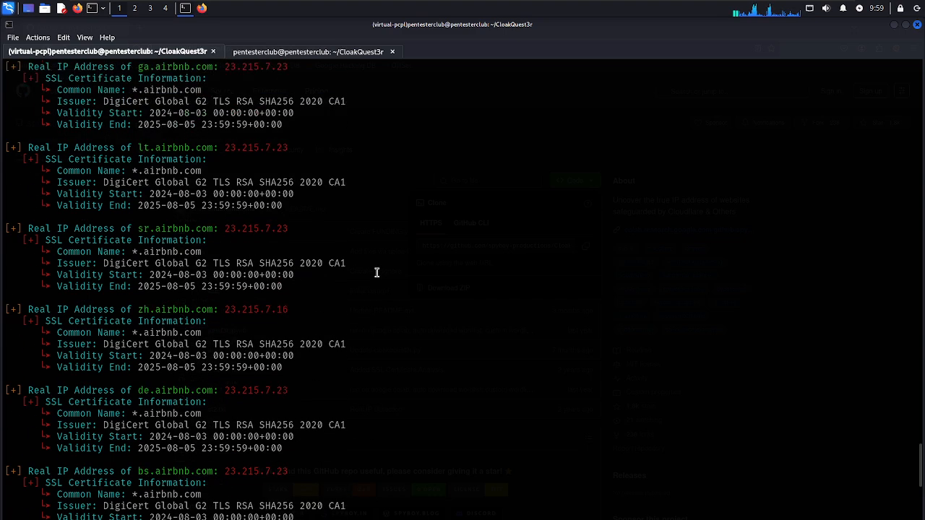
pyautogui.scroll(-3)
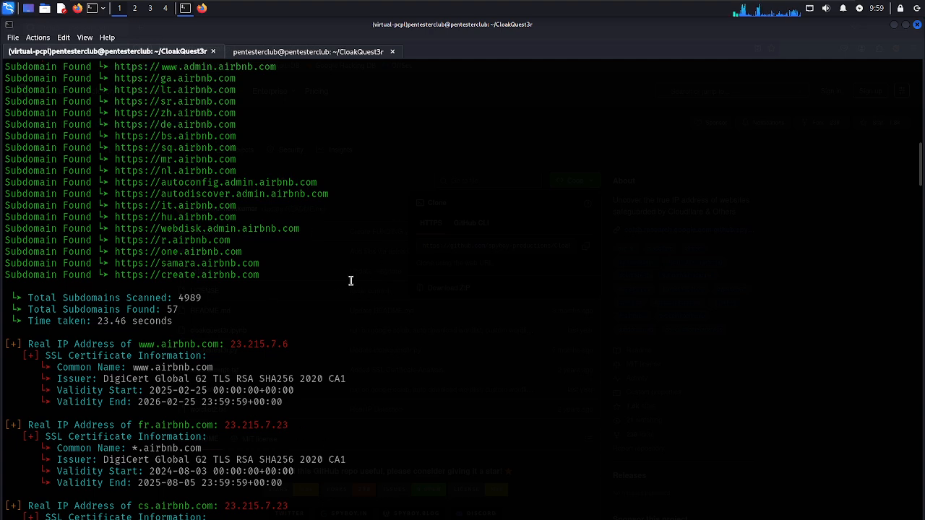
pyautogui.click(310, 52)
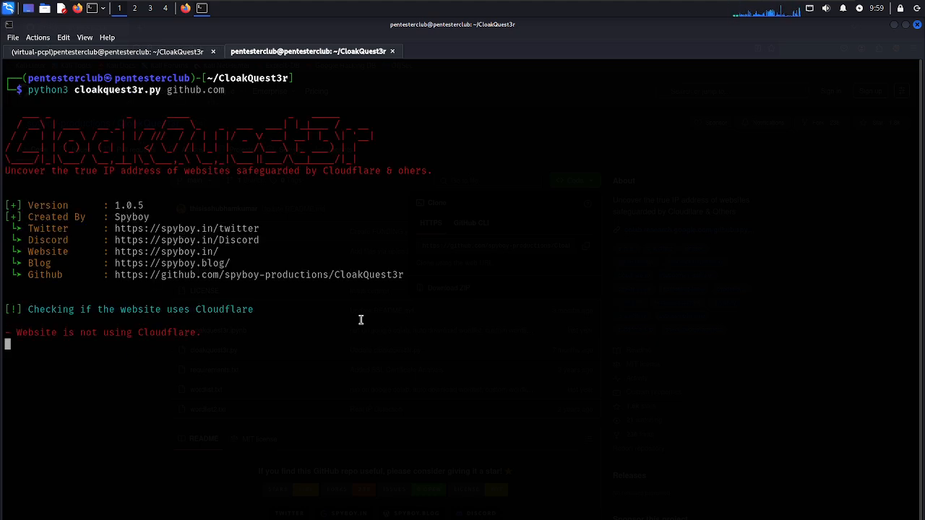
# Proceed with the github.com scan answering yes, decline the custom wordlist, and view its subdomains.
pyautogui.write('yes/')
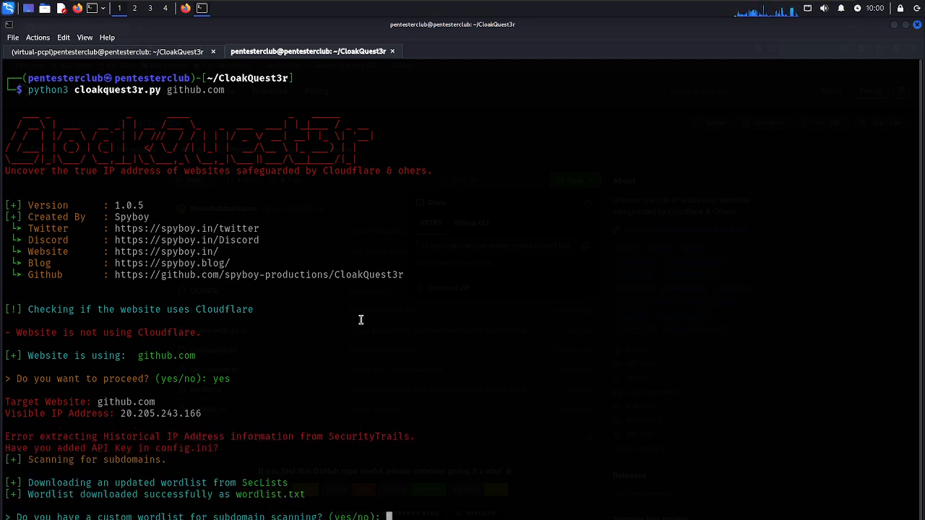
pyautogui.write('no')
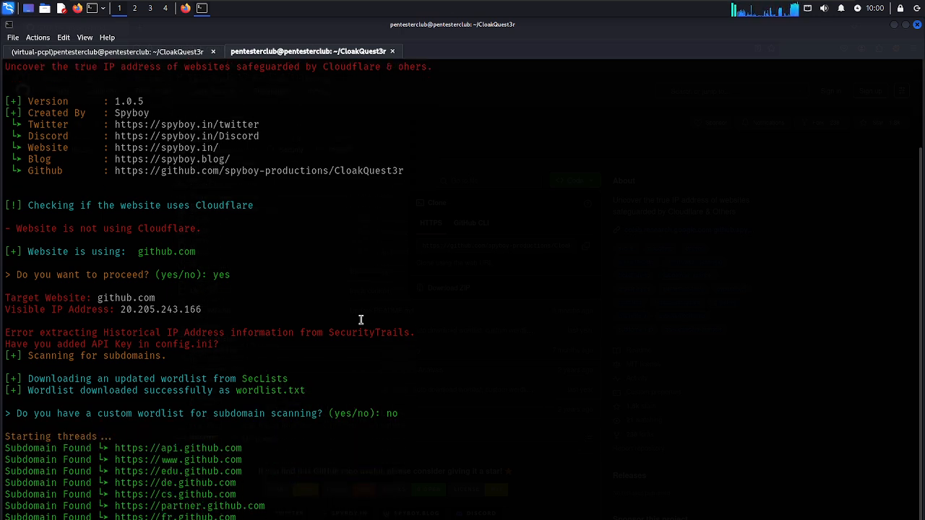
pyautogui.scroll(-3)
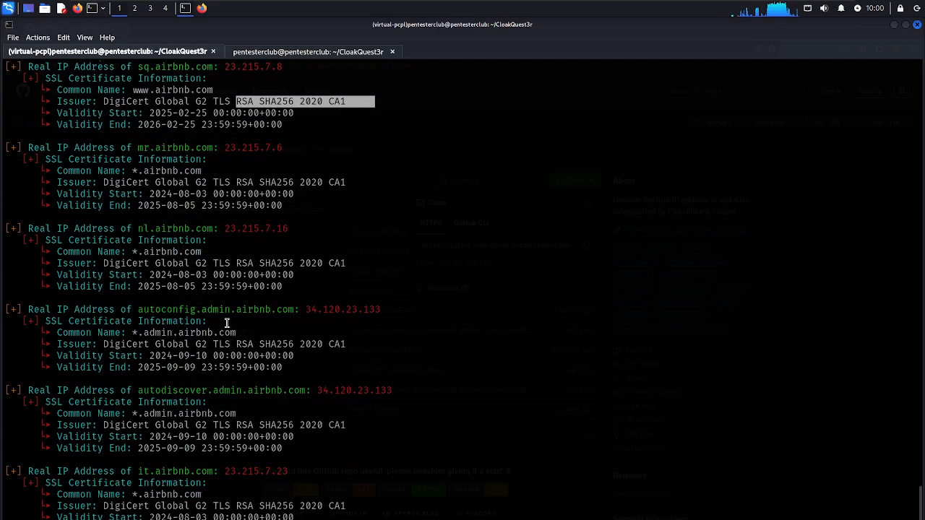
# Review the airbnb.com real-IP and SSL certificate results in the first tab.
pyautogui.doubleClick(258, 228)
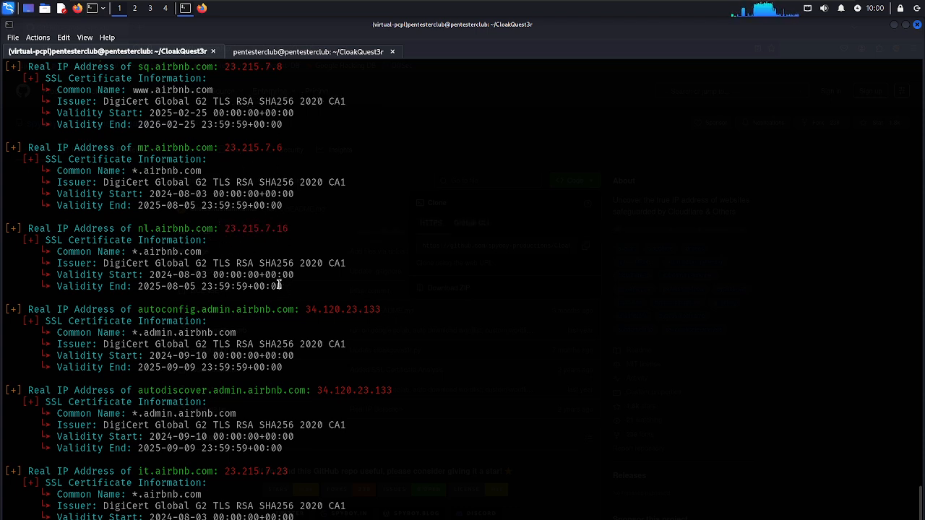
pyautogui.scroll(-3)
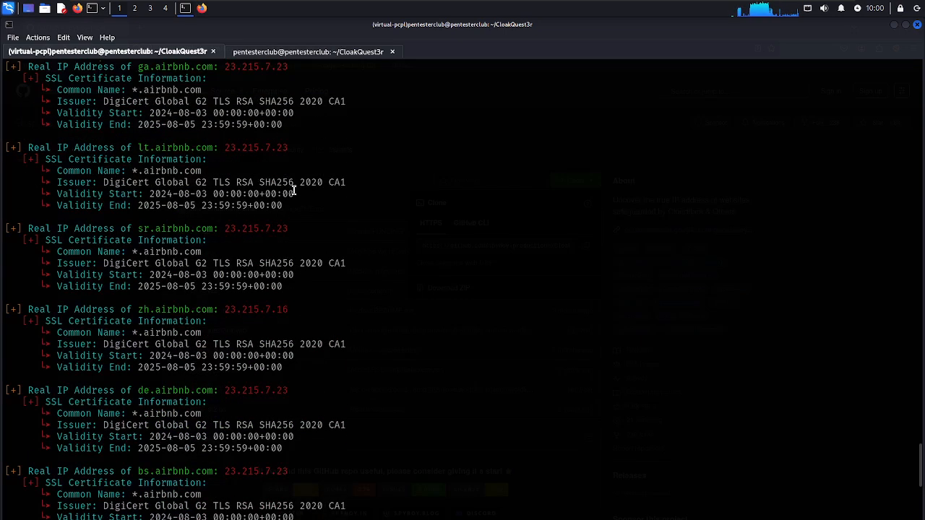
pyautogui.scroll(-3)
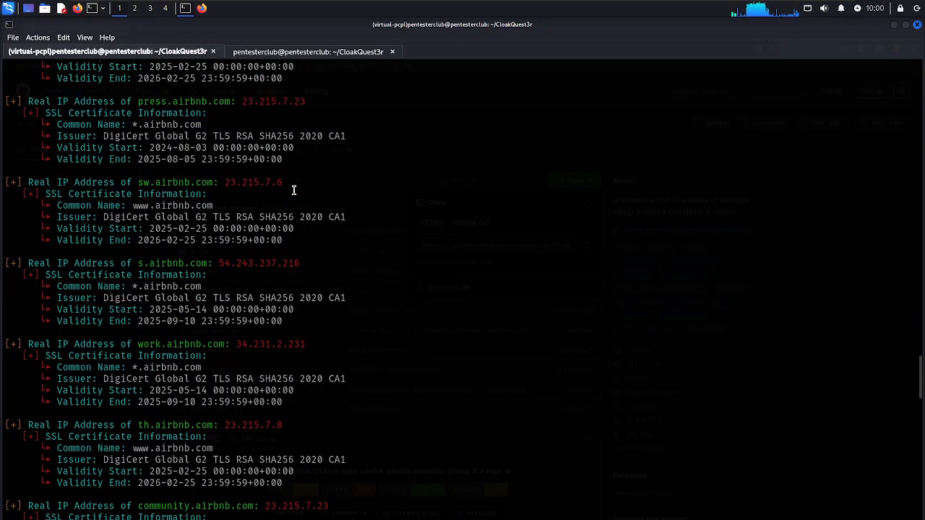
pyautogui.scroll(-3)
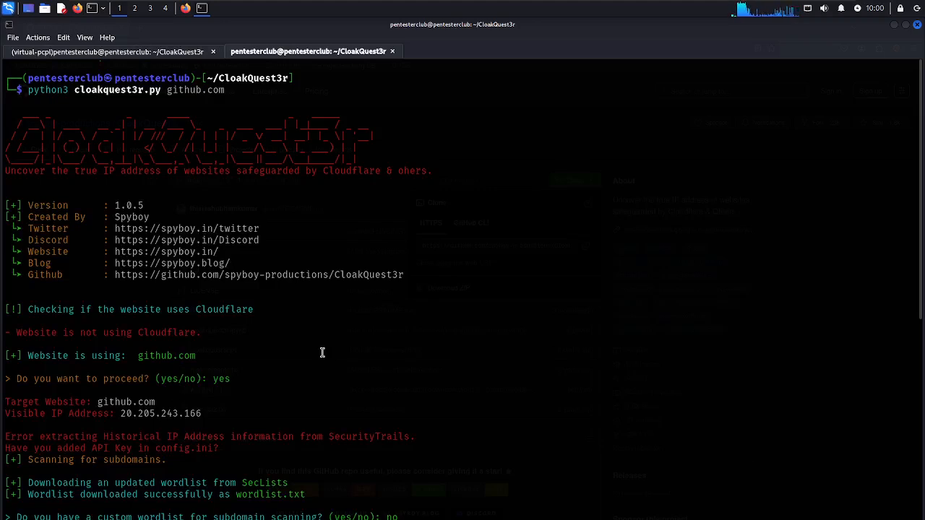
pyautogui.moveTo(810, 5)
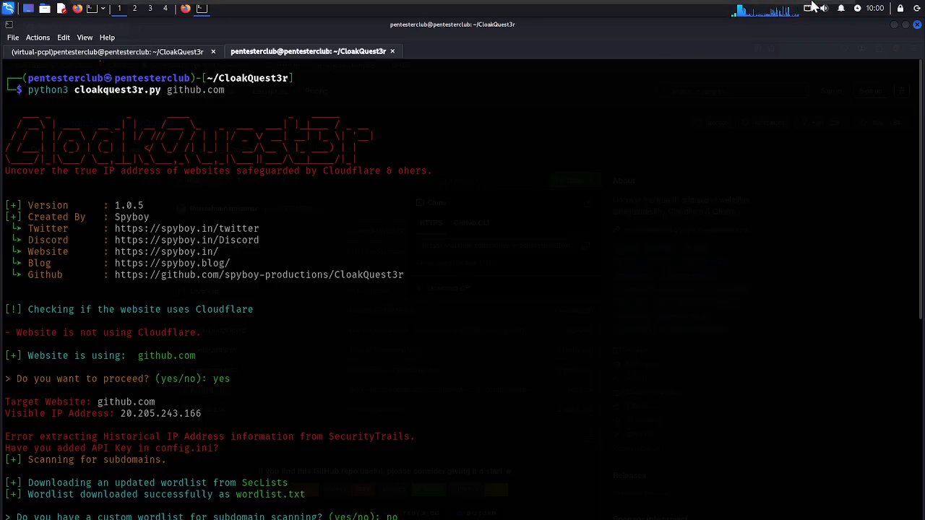